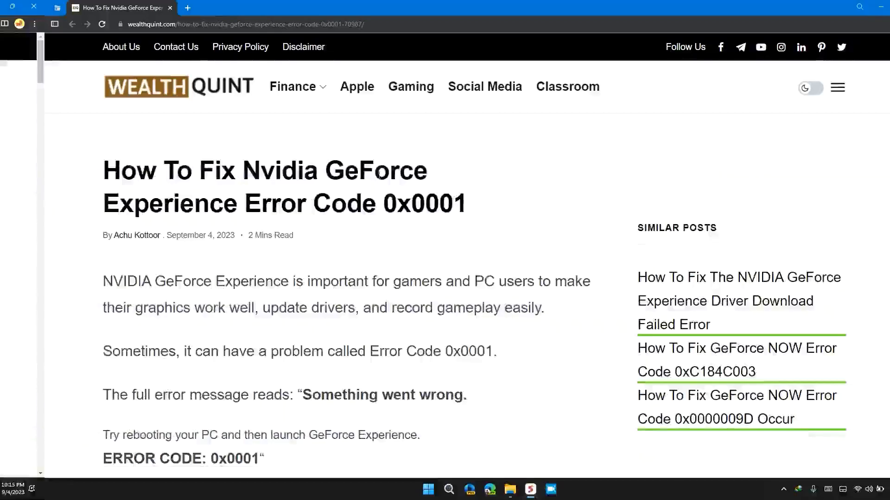
Step: Scroll past the article intro and error screenshot to '1. Restart The Device'
double_click(270, 203)
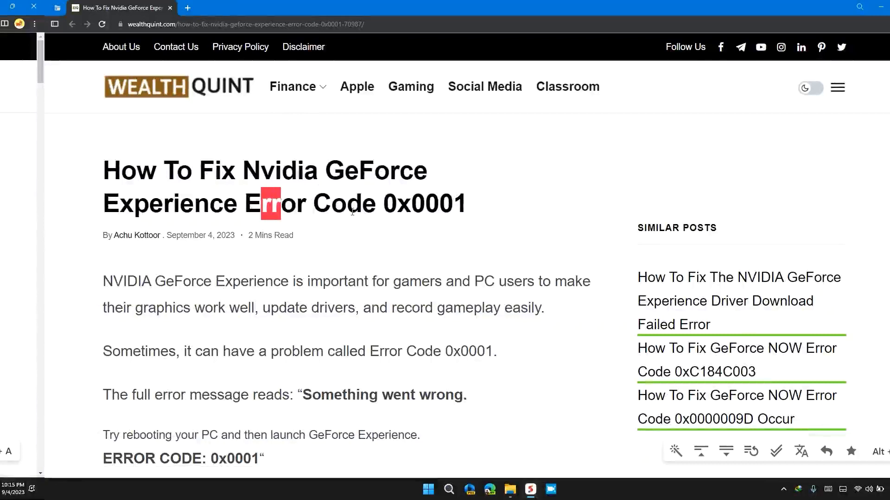
scroll(down, 3)
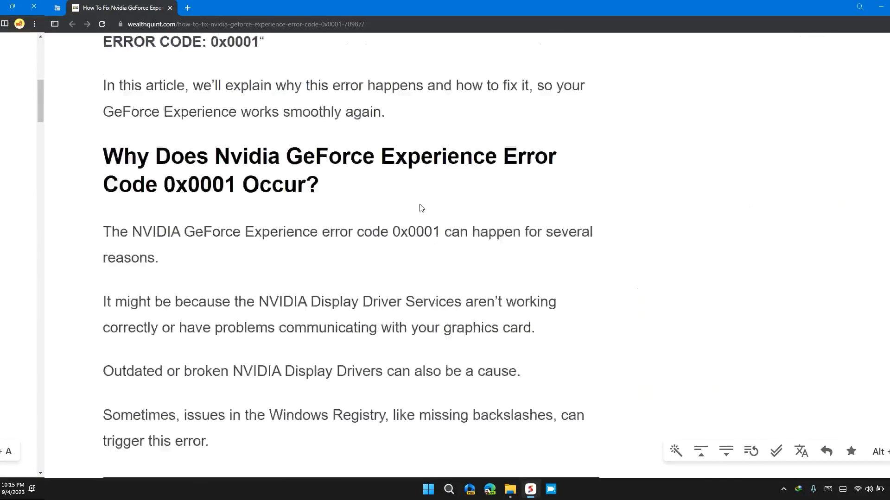
scroll(down, 3)
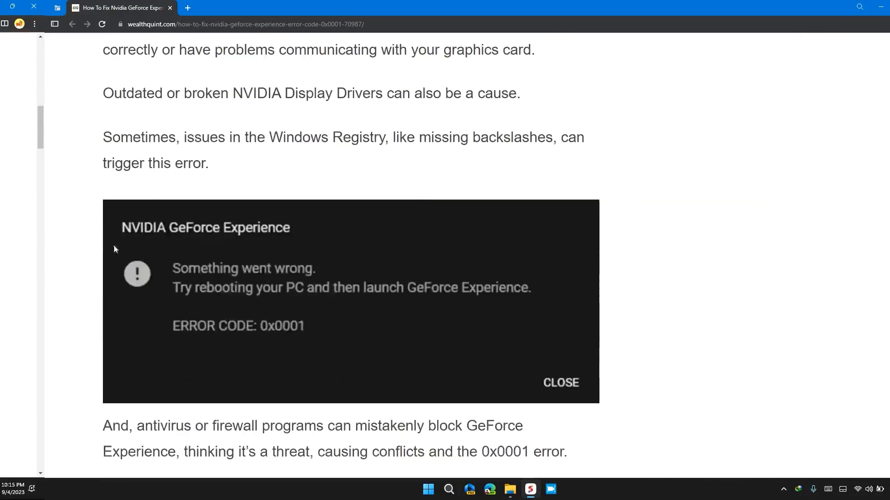
mouse_move(588, 396)
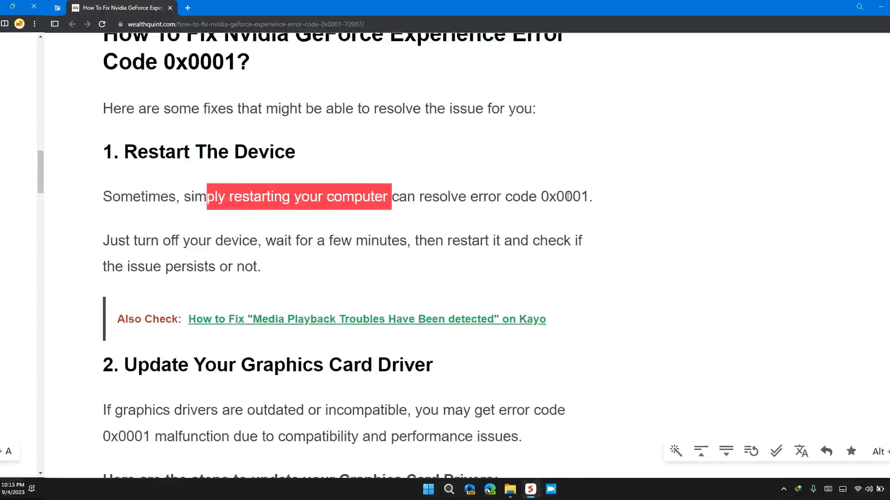
Step: Scroll through fix 2's driver update steps to '3. Check For Windows Updates'
scroll(down, 3)
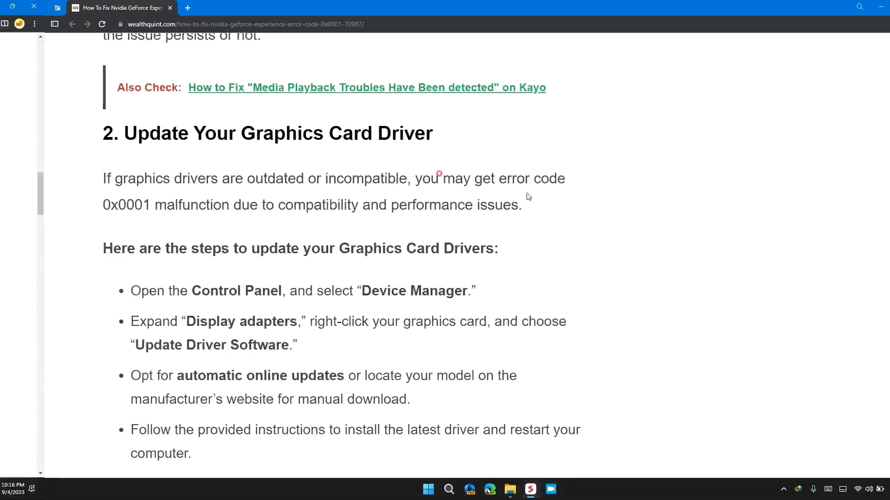
scroll(down, 3)
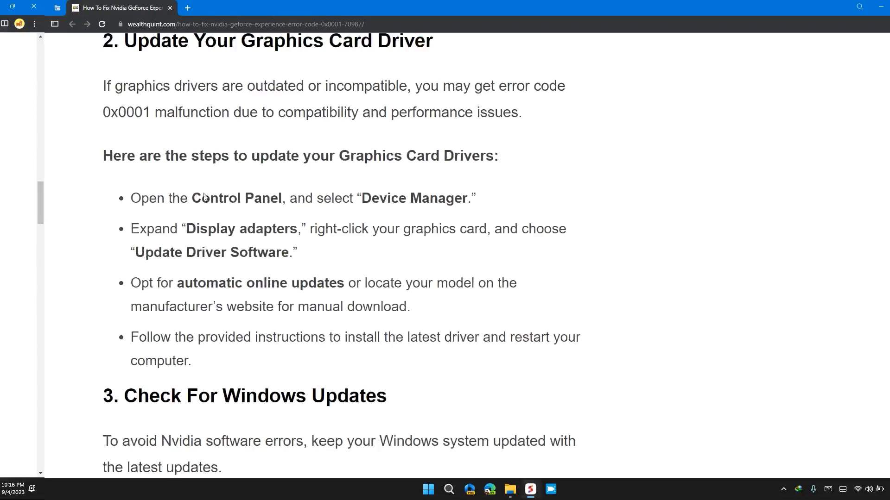
mouse_move(483, 215)
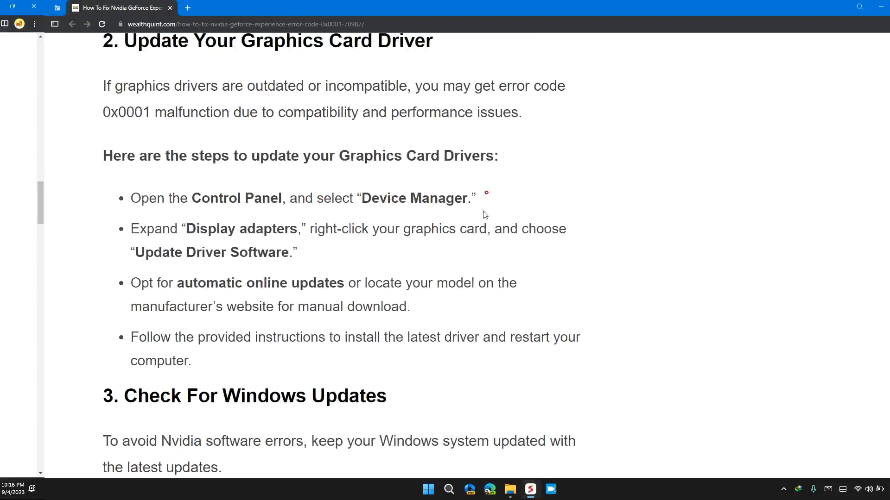
scroll(down, 3)
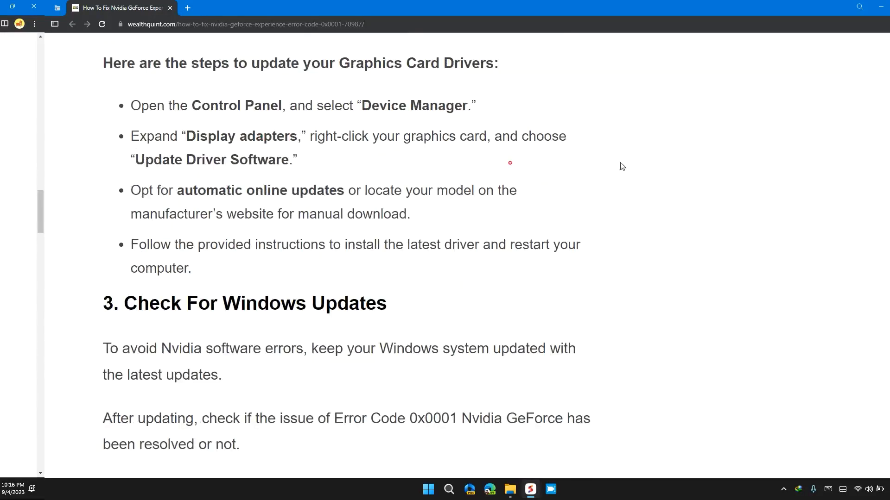
double_click(253, 159)
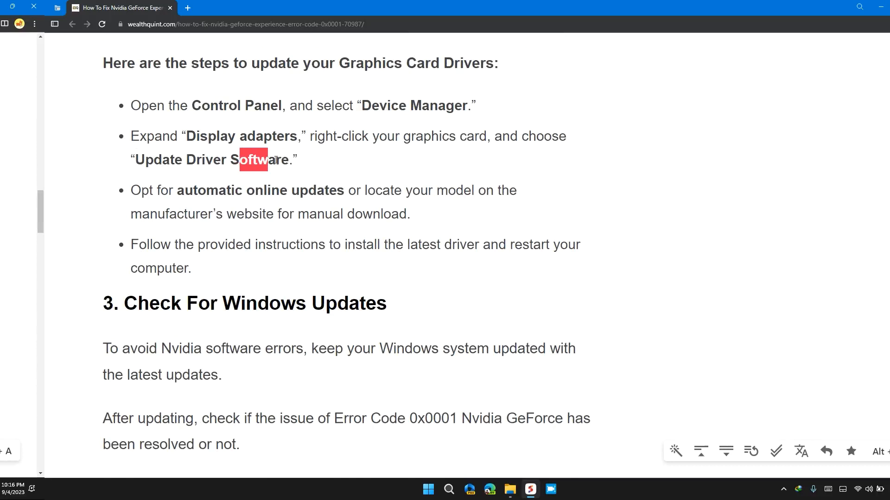
scroll(down, 3)
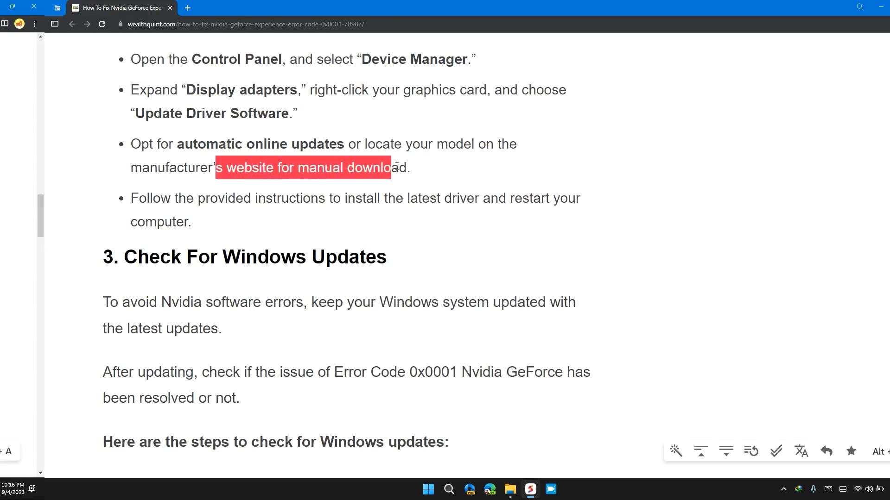
scroll(down, 3)
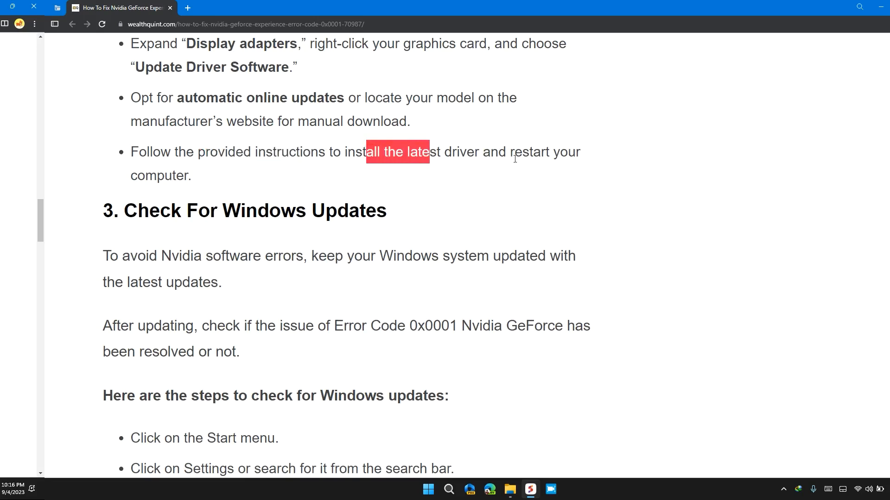
Step: Scroll past the Windows update steps to '4. Temporarily Disable Antivirus And Firewall'
scroll(down, 3)
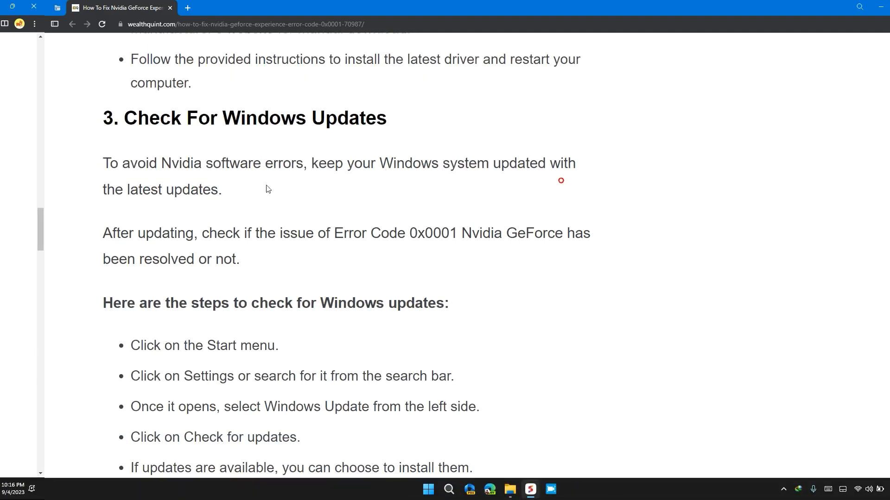
scroll(down, 3)
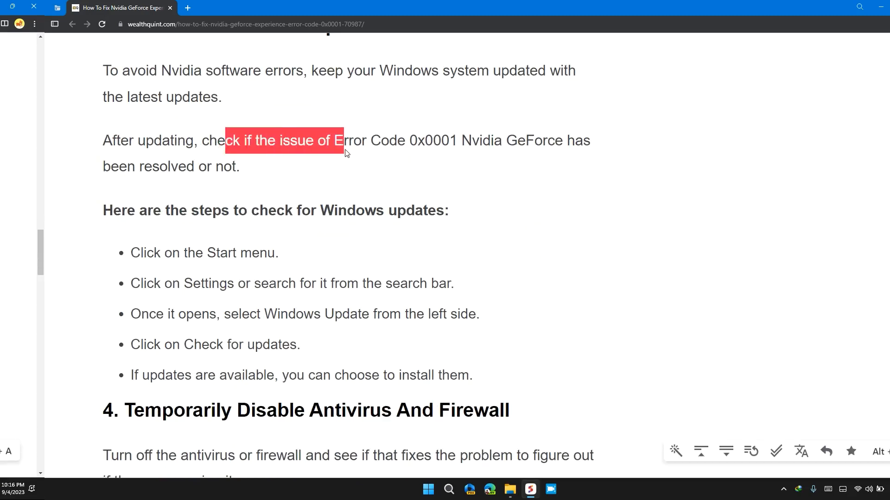
mouse_move(437, 145)
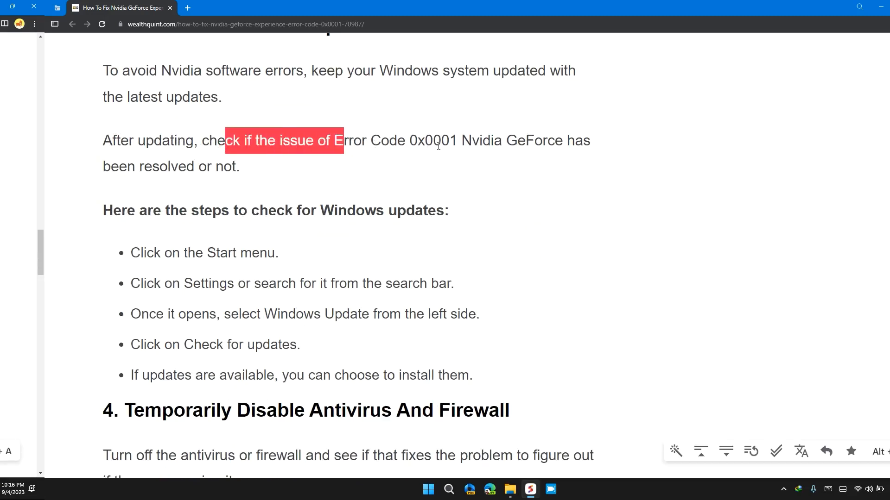
mouse_move(488, 149)
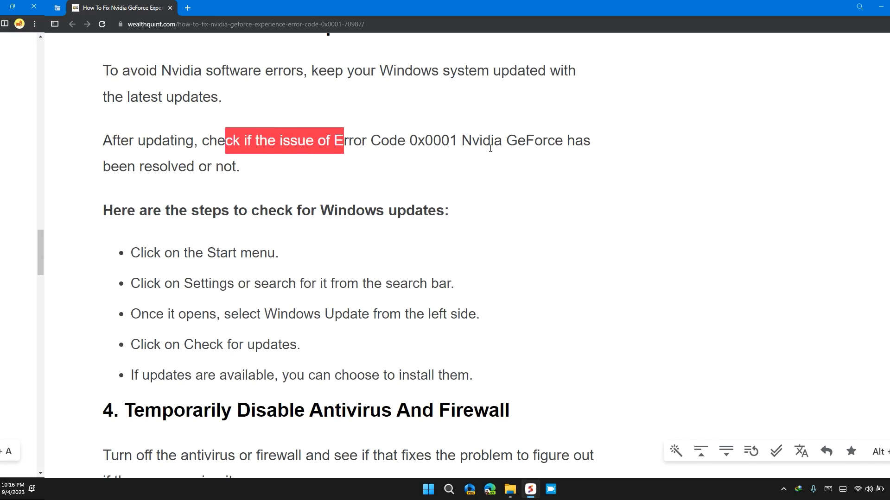
scroll(down, 3)
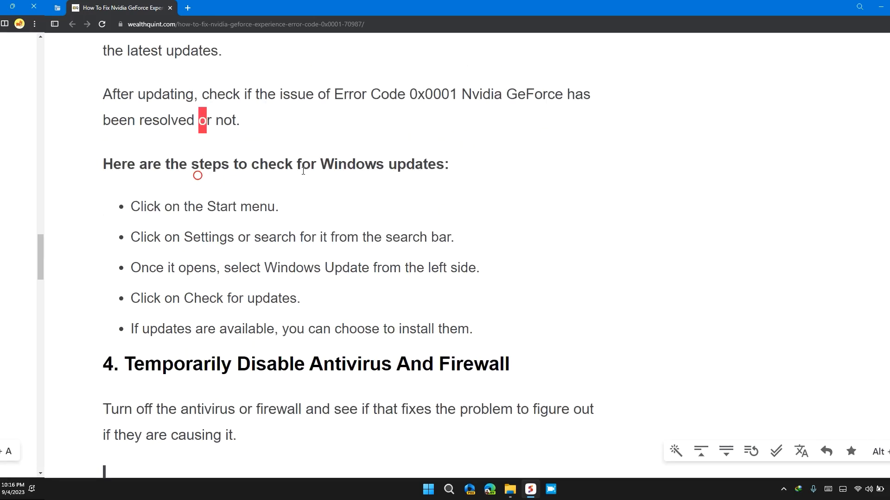
scroll(down, 3)
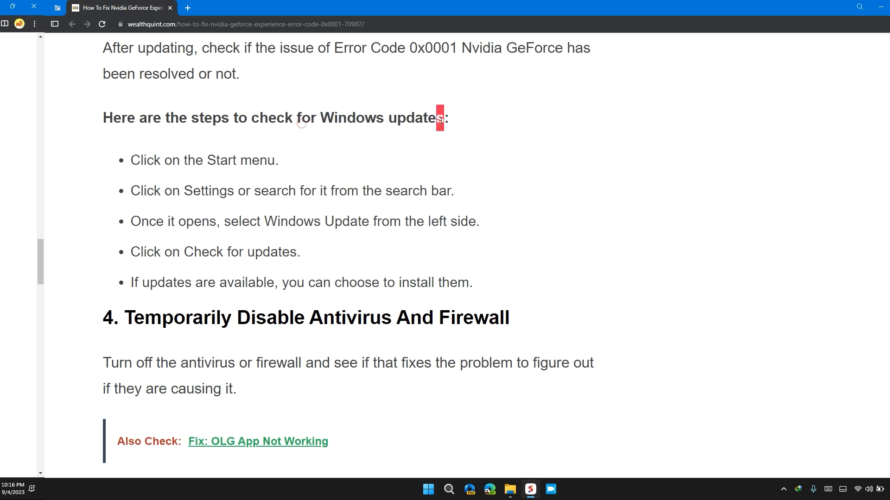
scroll(down, 3)
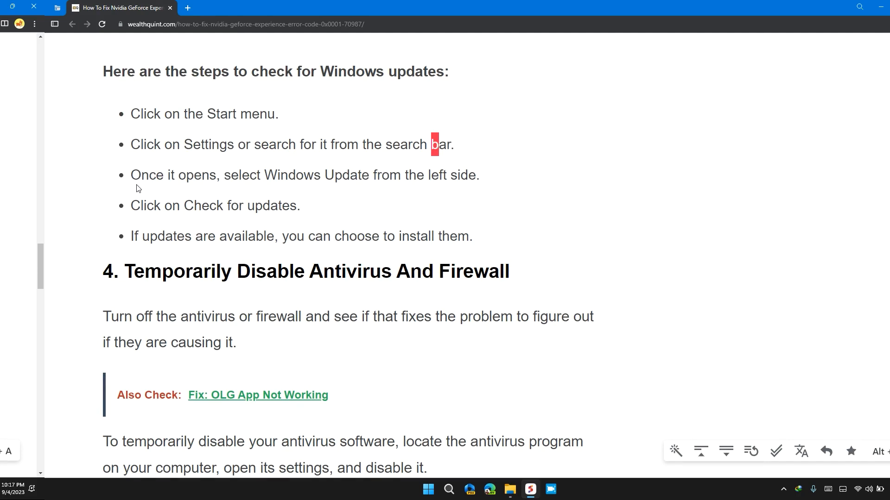
scroll(down, 3)
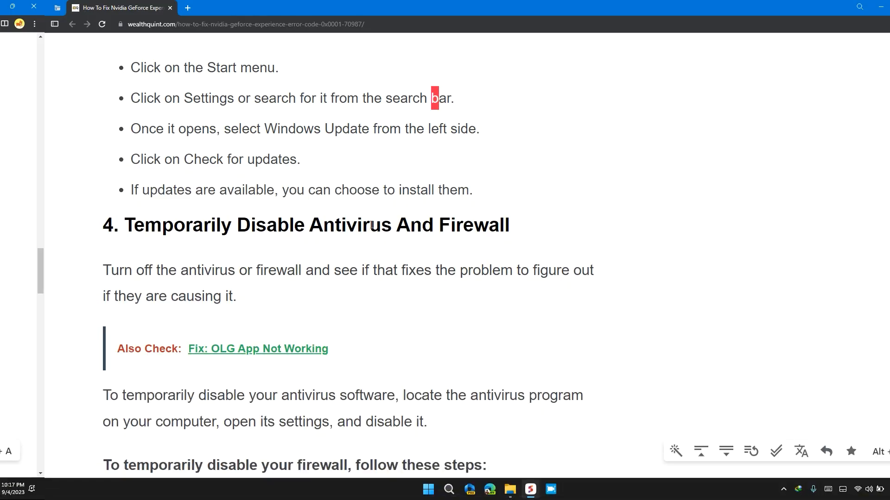
scroll(down, 3)
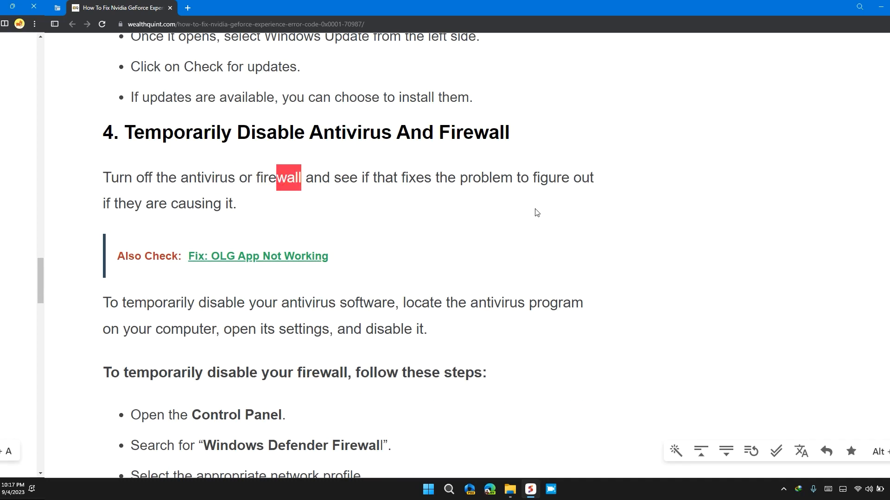
mouse_move(178, 204)
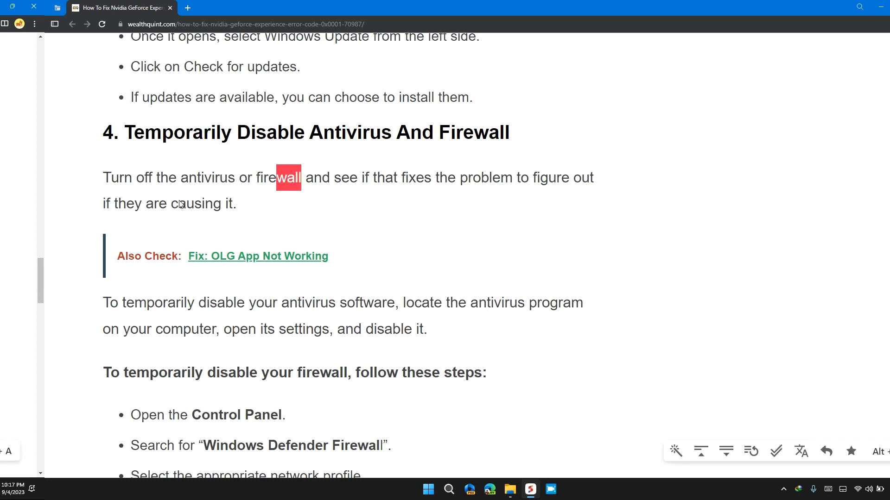
Step: Scroll past the firewall steps to '5. Uninstall And Reinstall GeForce Experience'
scroll(down, 3)
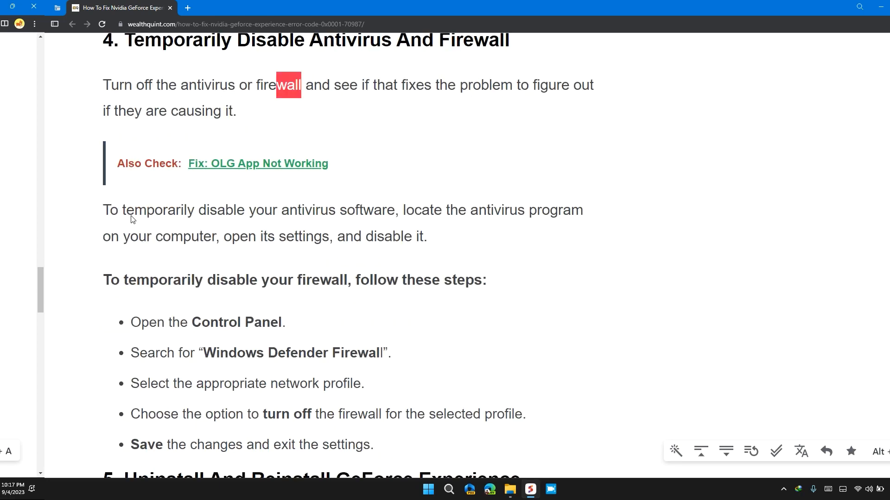
scroll(down, 3)
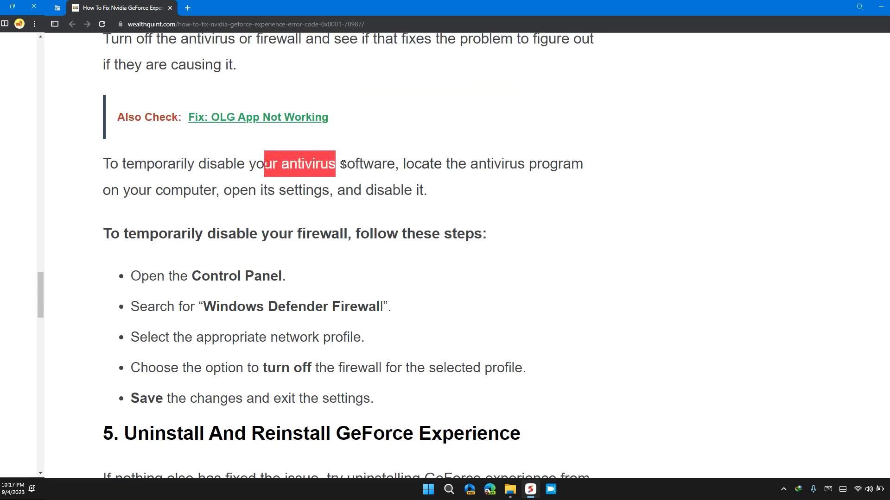
click(400, 164)
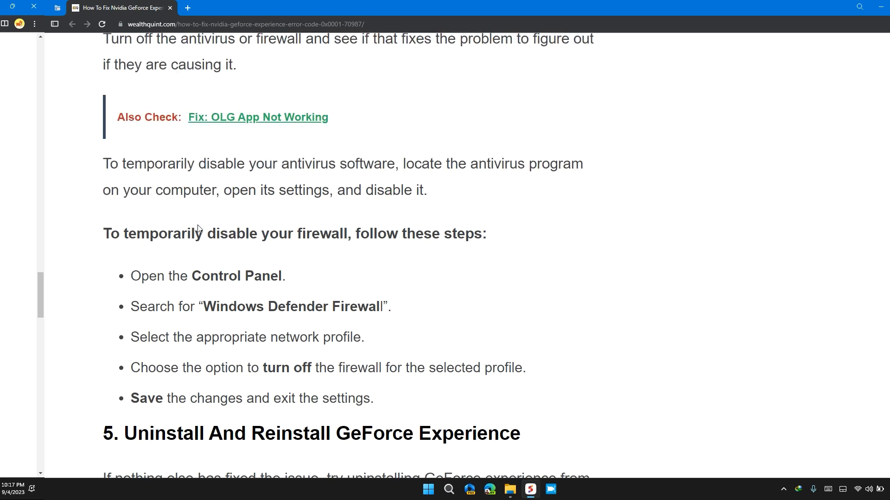
scroll(down, 3)
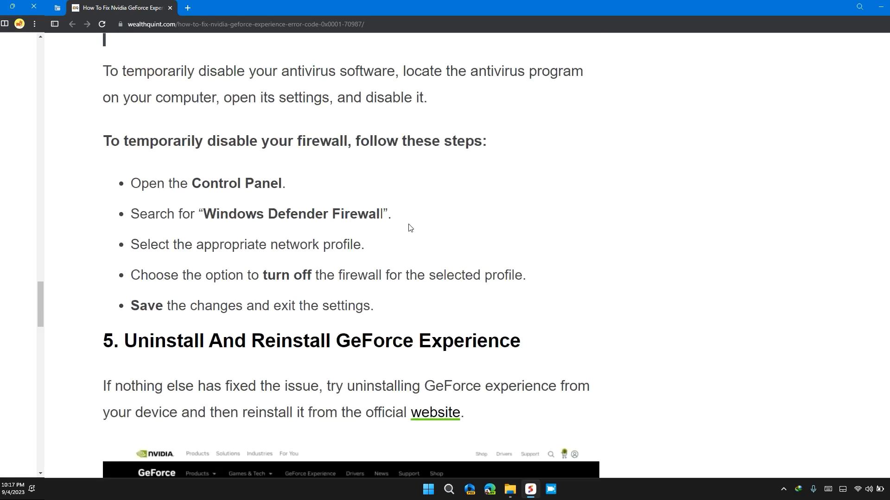
scroll(down, 3)
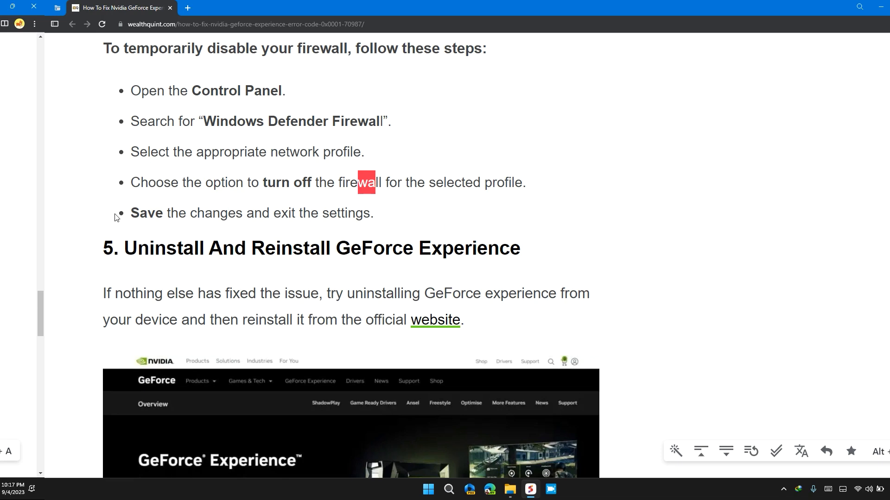
scroll(down, 3)
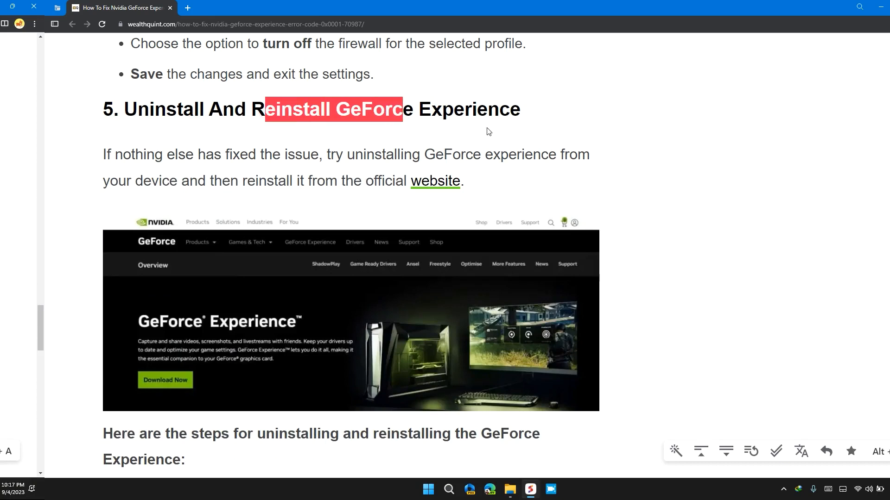
Step: Scroll through the uninstall steps to the 'Also Check' link and Similar Posts
scroll(down, 3)
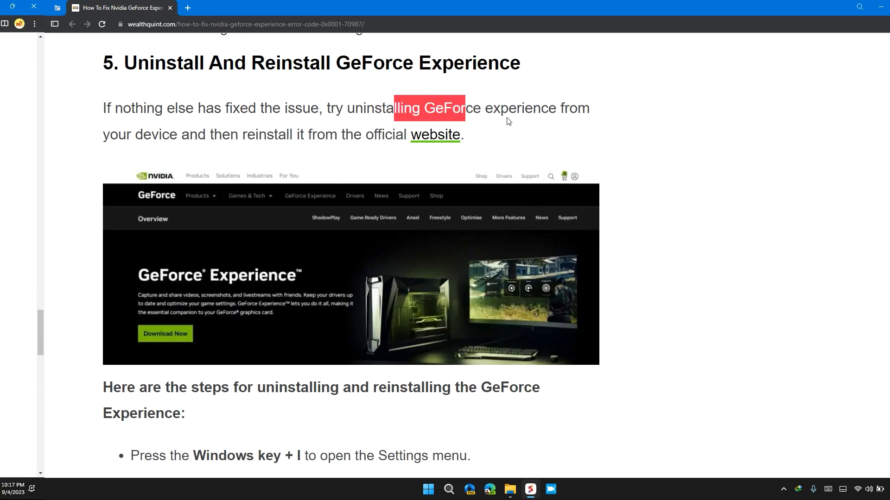
mouse_move(374, 140)
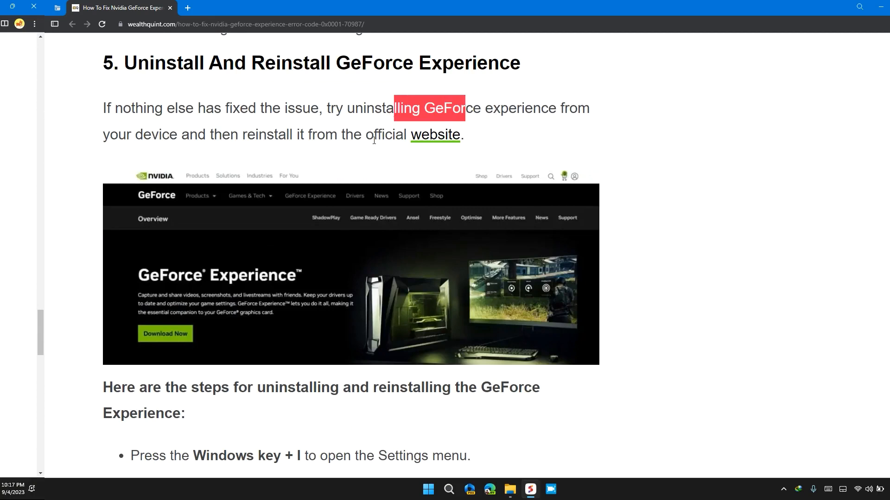
mouse_move(396, 147)
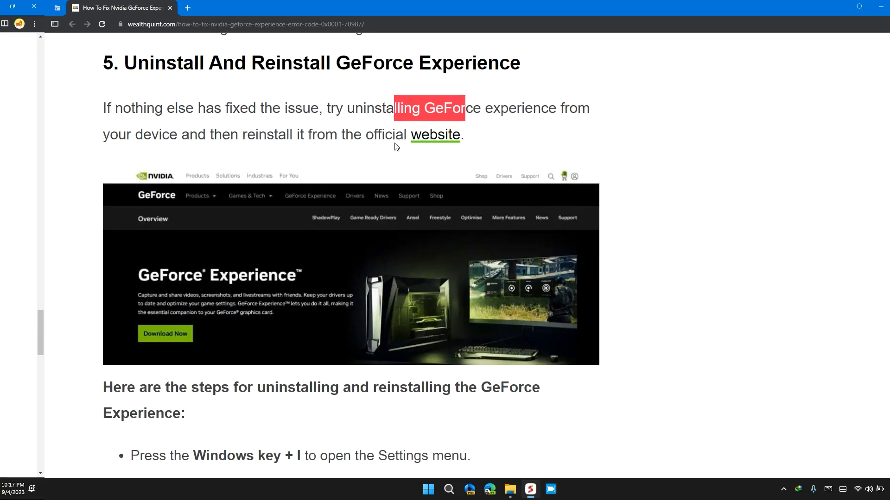
scroll(down, 3)
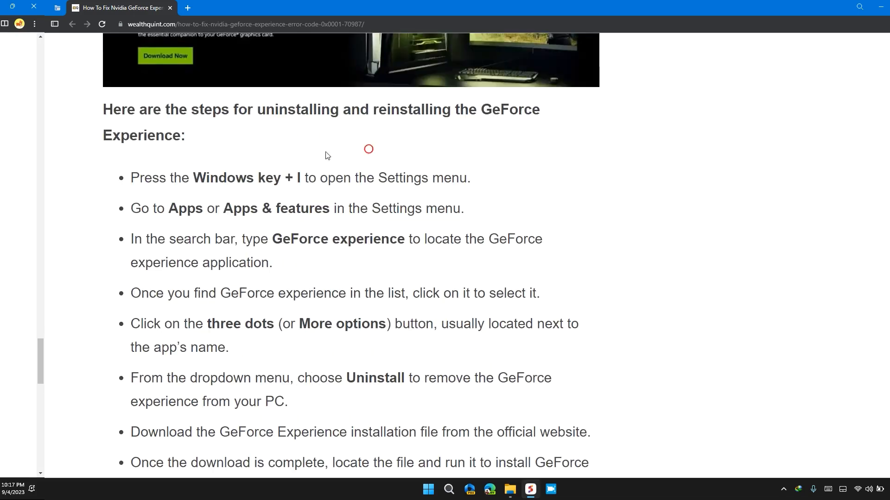
scroll(down, 3)
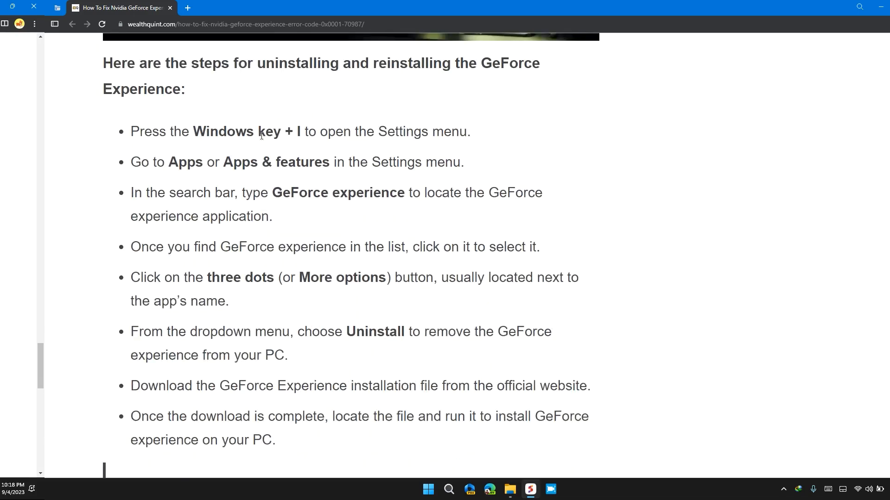
scroll(down, 3)
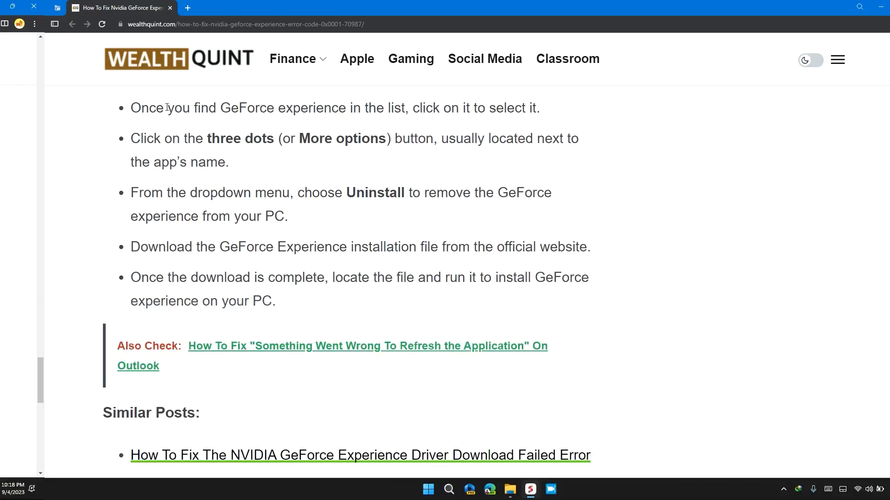